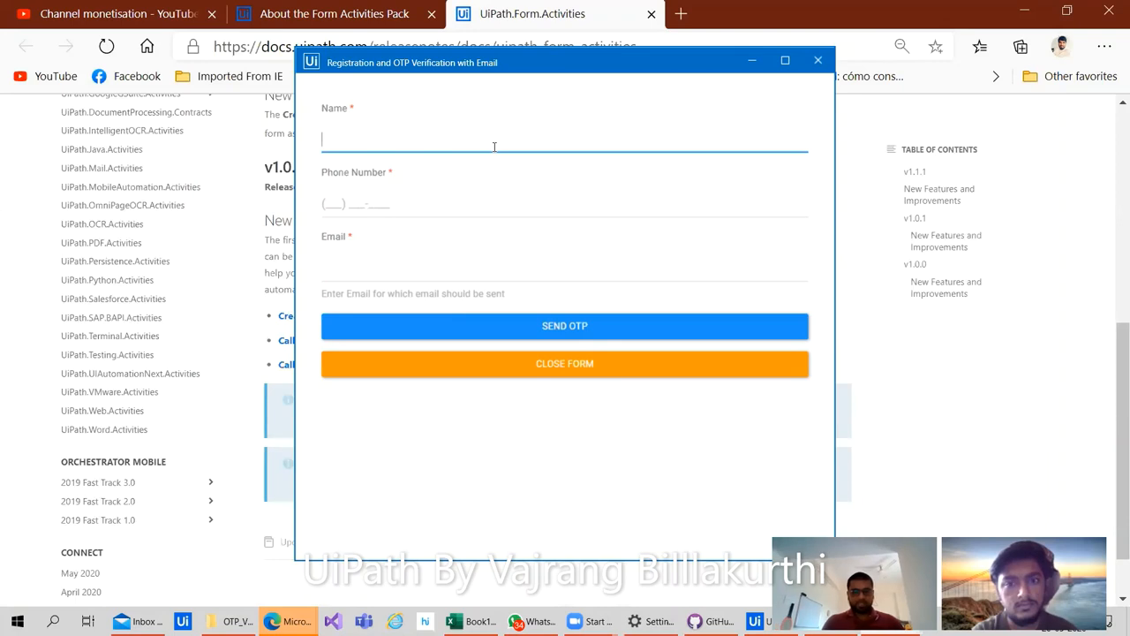
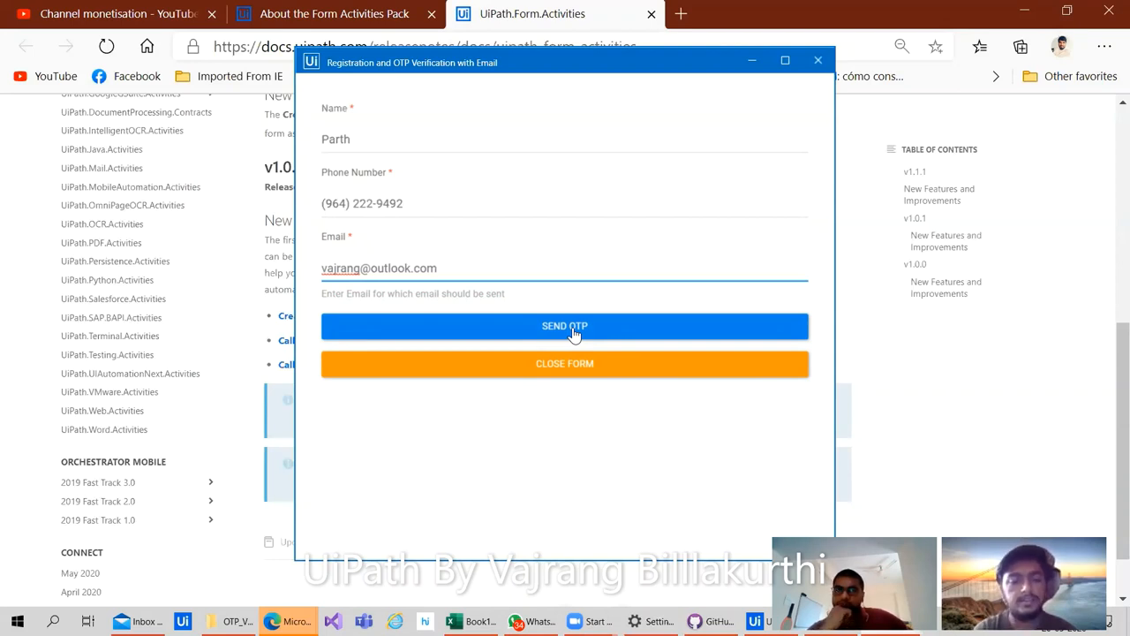
# - Request an OTP for the email and focus the Enter OTP field
pyautogui.click(565, 326)
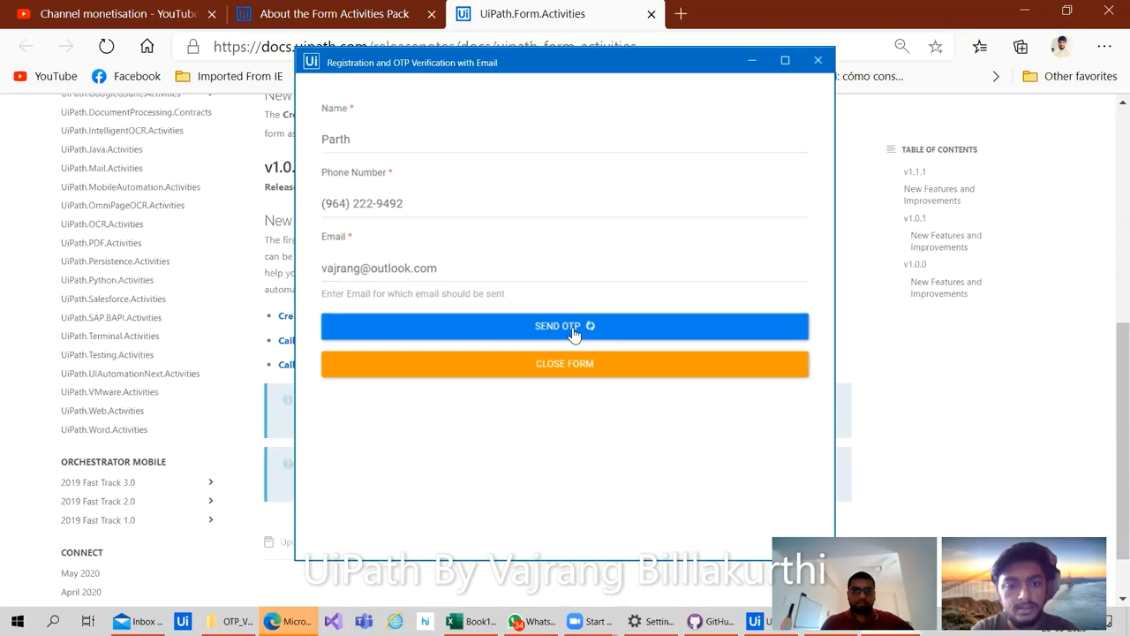
pyautogui.click(564, 326)
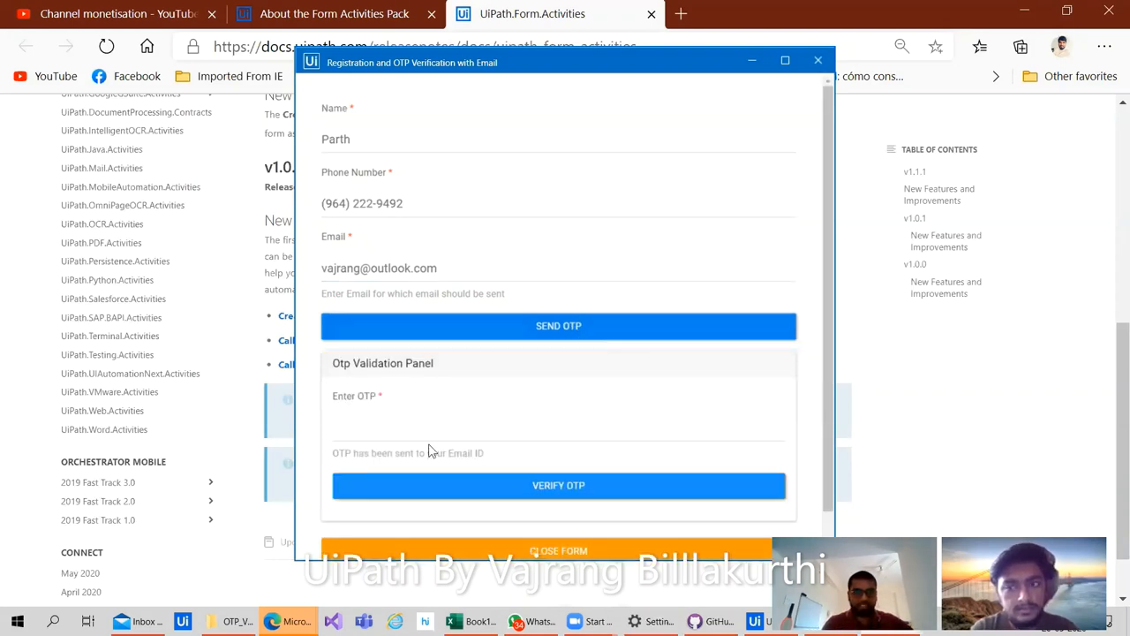
pyautogui.click(422, 424)
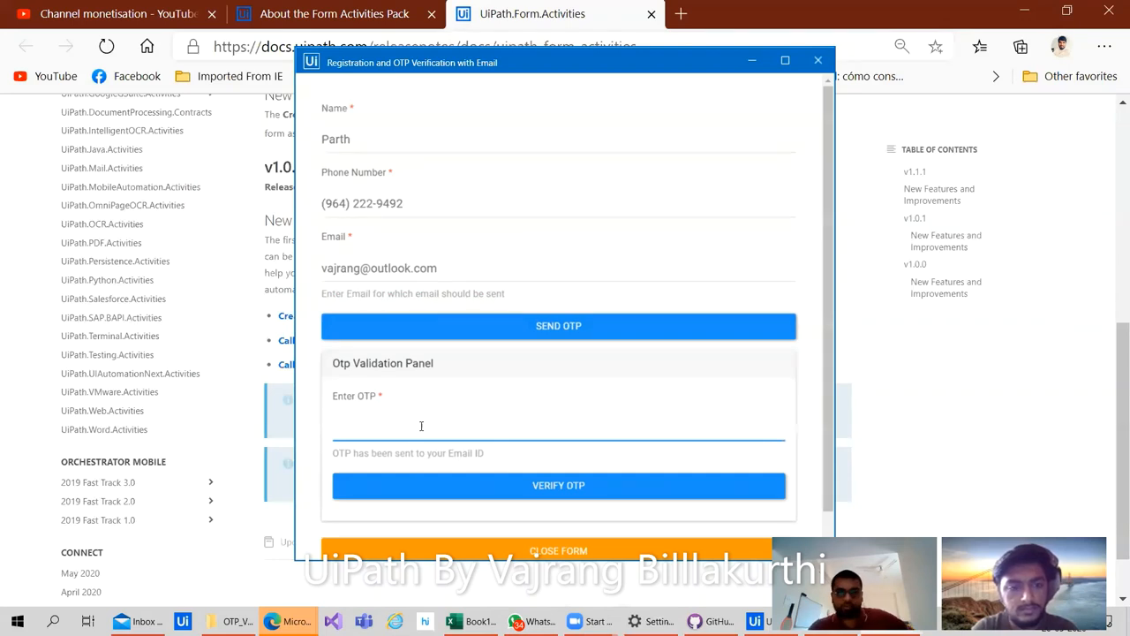
pyautogui.click(422, 426)
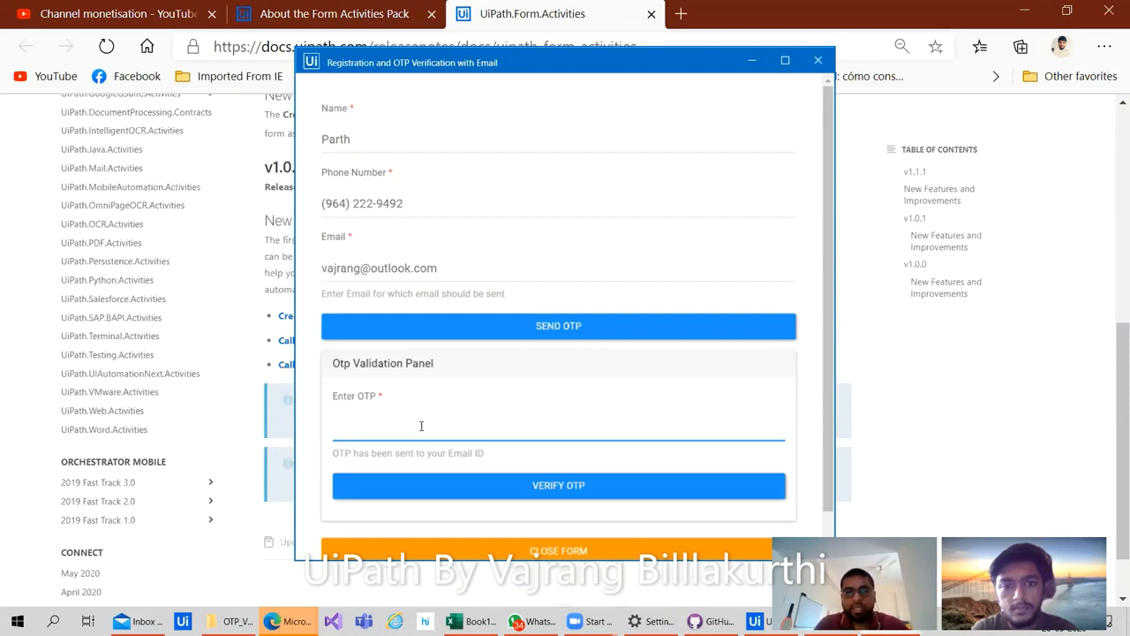
pyautogui.click(422, 426)
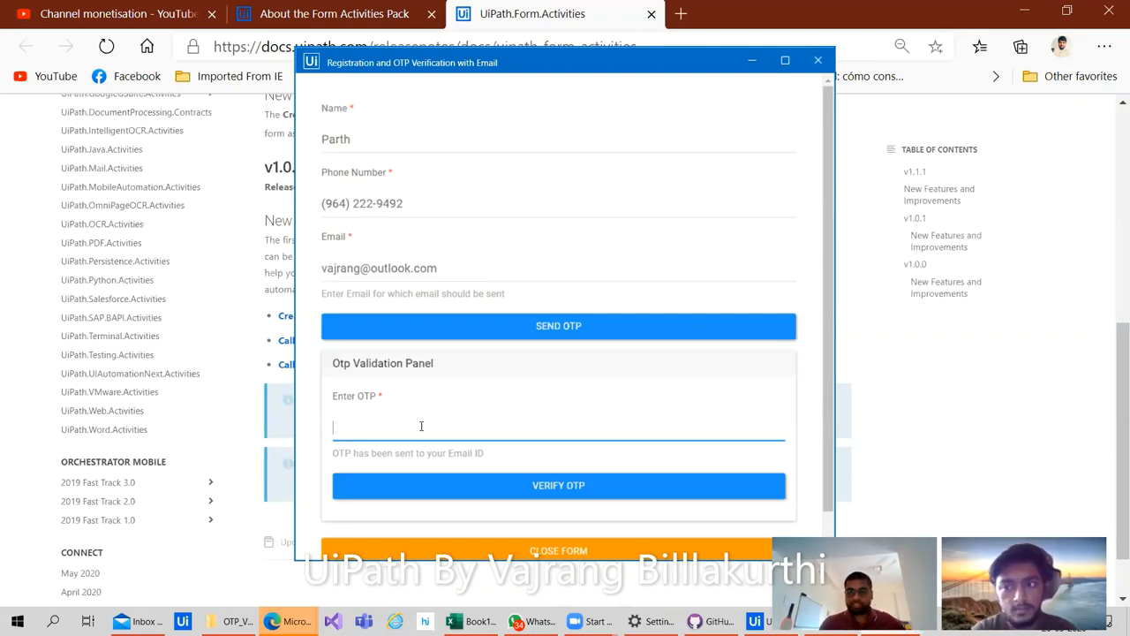
pyautogui.moveTo(439, 426)
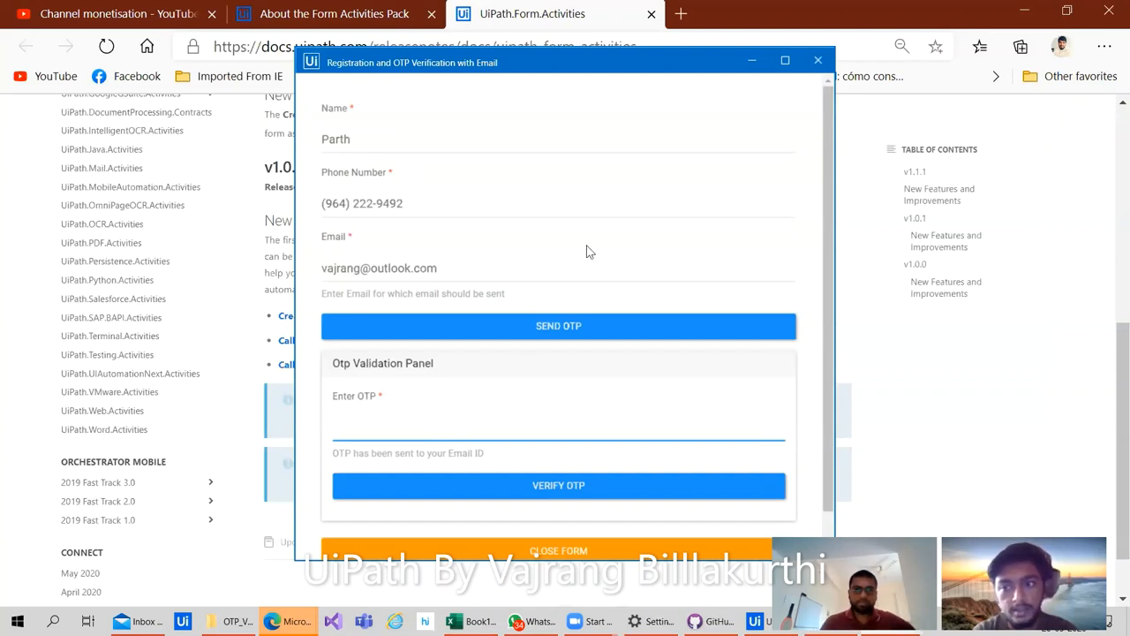
pyautogui.click(558, 426)
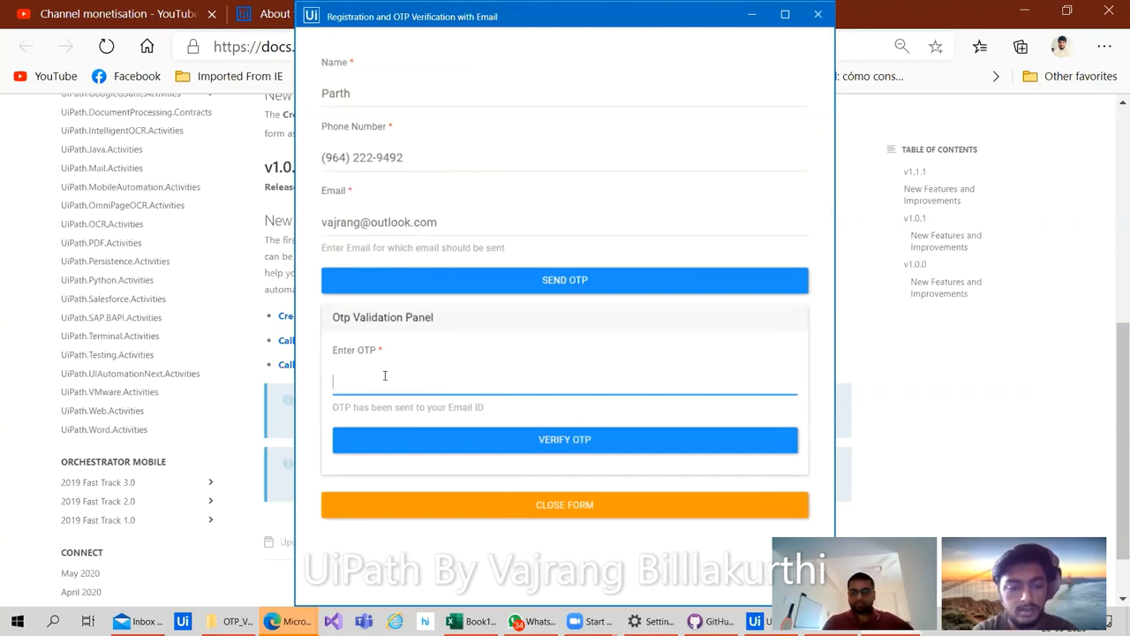
# - Correct the code to six digits, verify it, and dismiss two invalid-OTP messages
pyautogui.write('4')
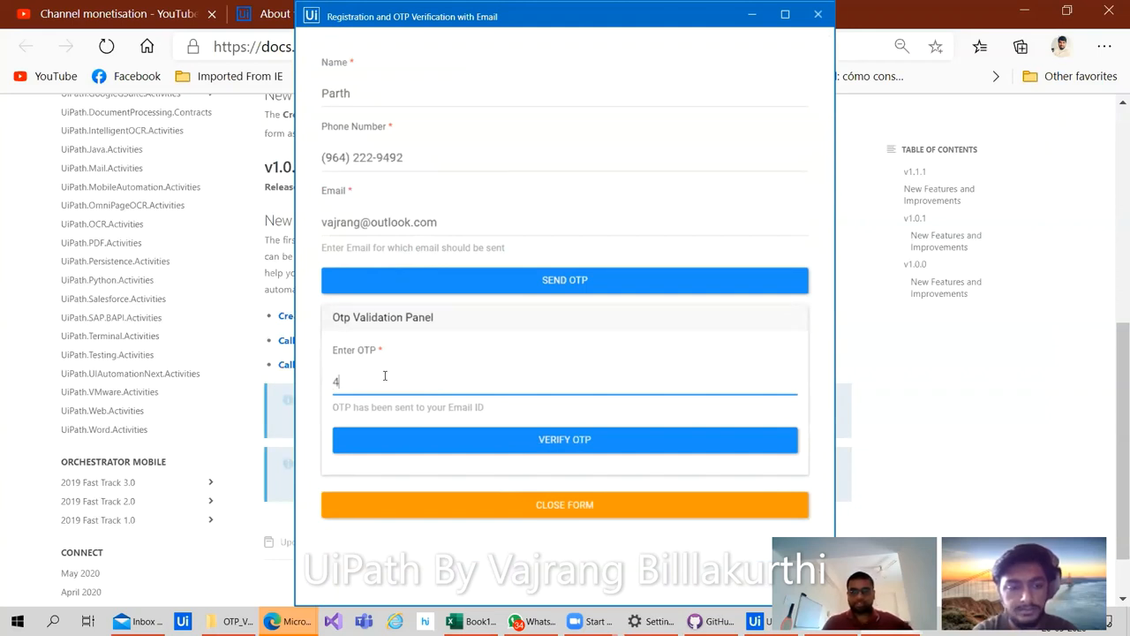
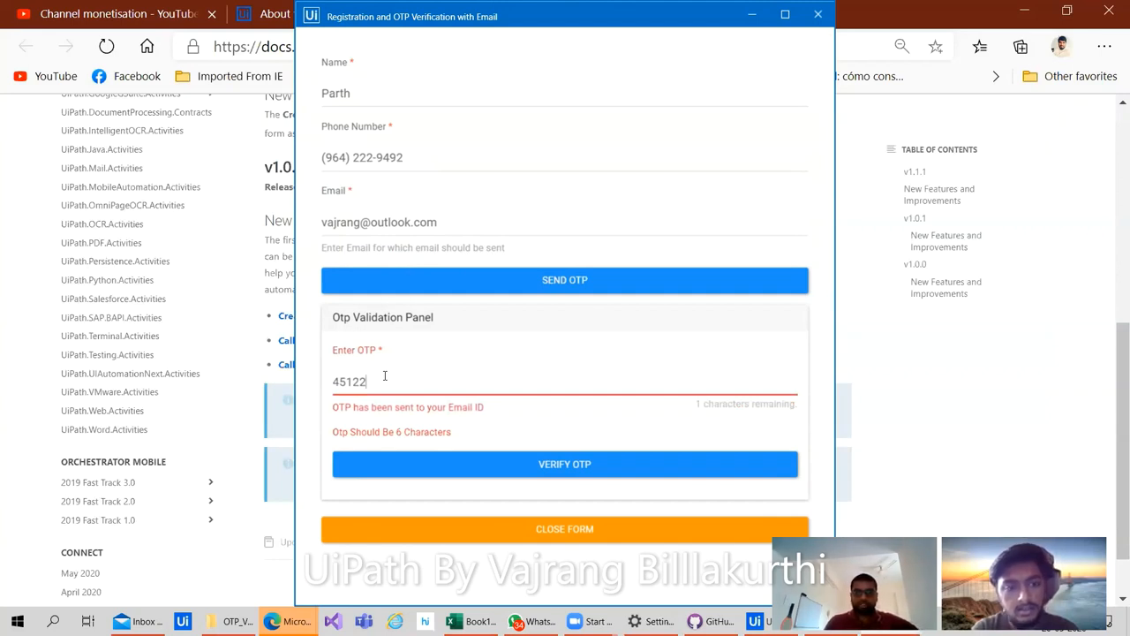
pyautogui.write('5')
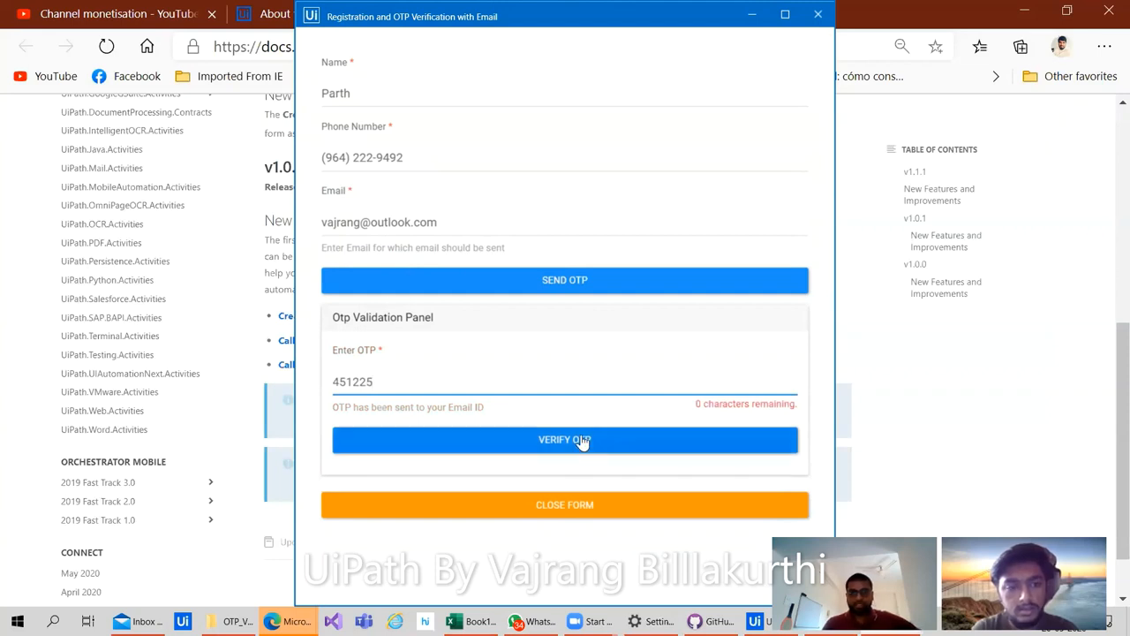
pyautogui.click(564, 440)
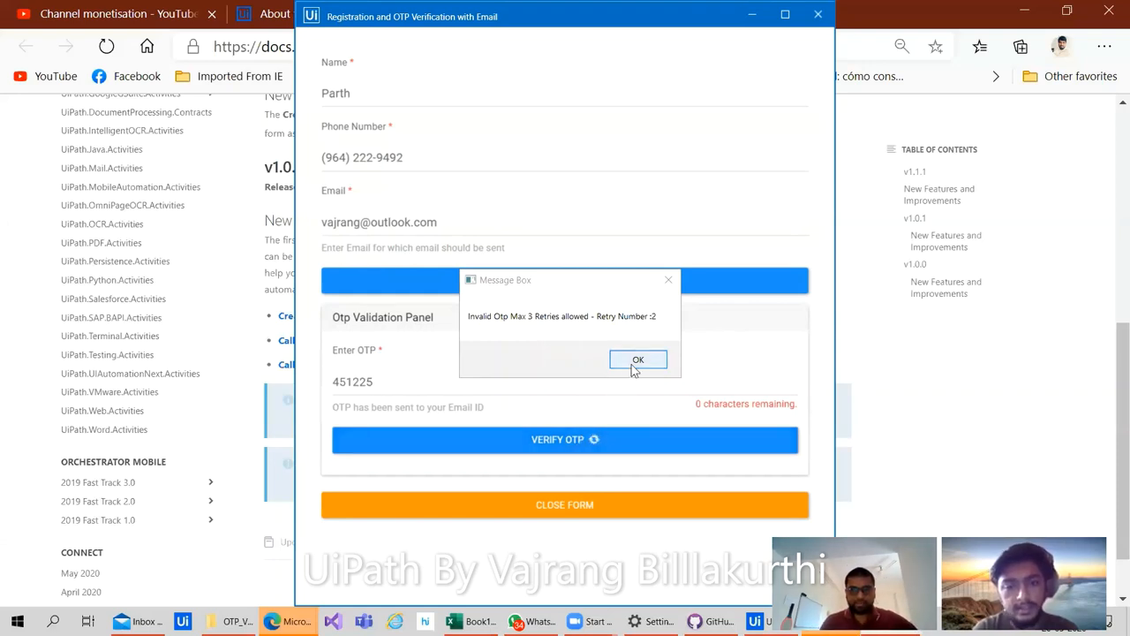
pyautogui.click(638, 360)
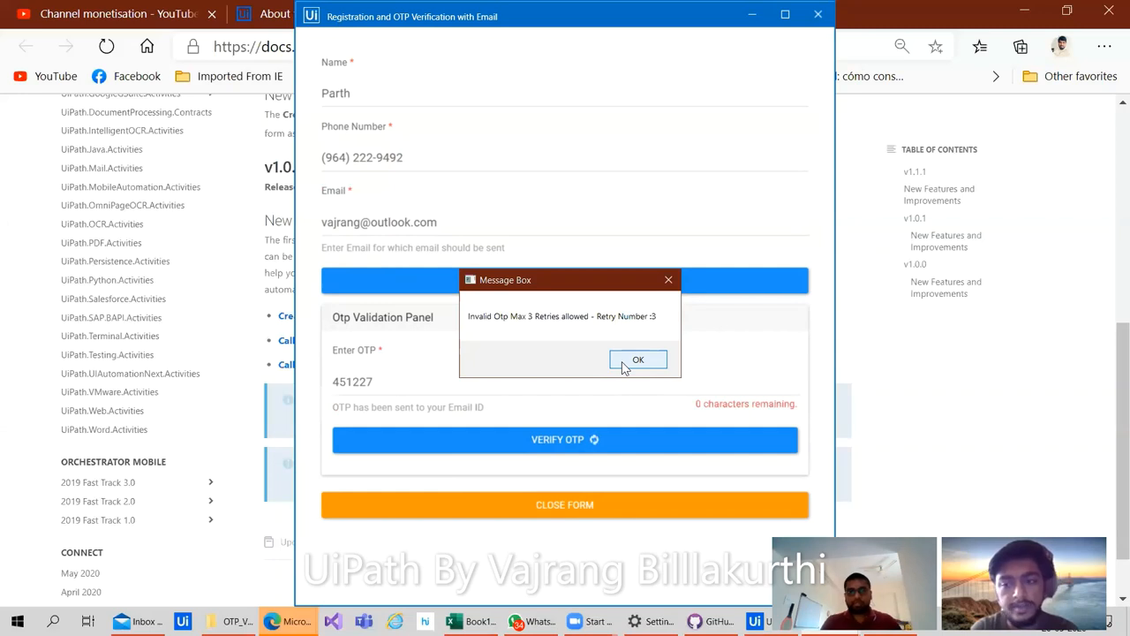
pyautogui.click(638, 359)
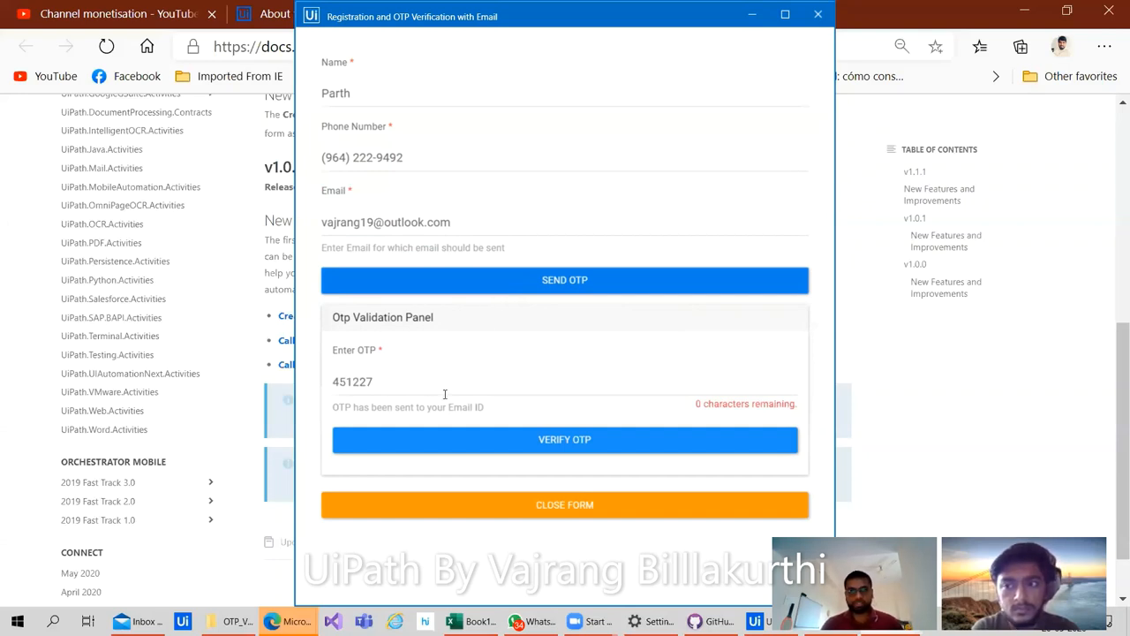
# - Submit the letter code 'ddd' for verification, dismissing each invalid-OTP message
pyautogui.click(441, 382)
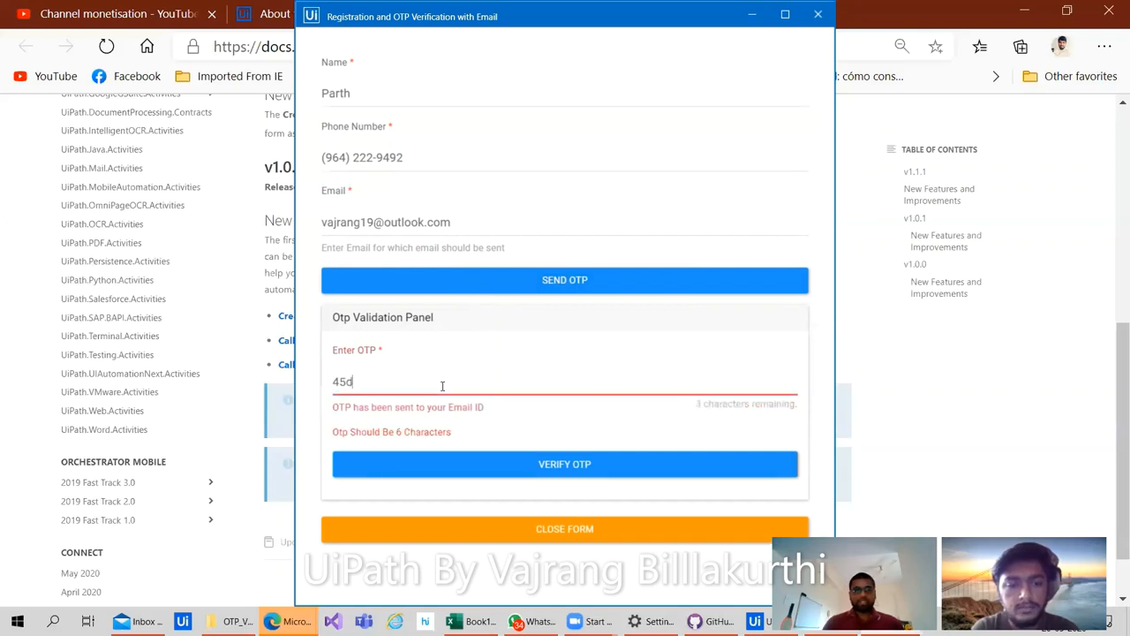
pyautogui.write('ddd')
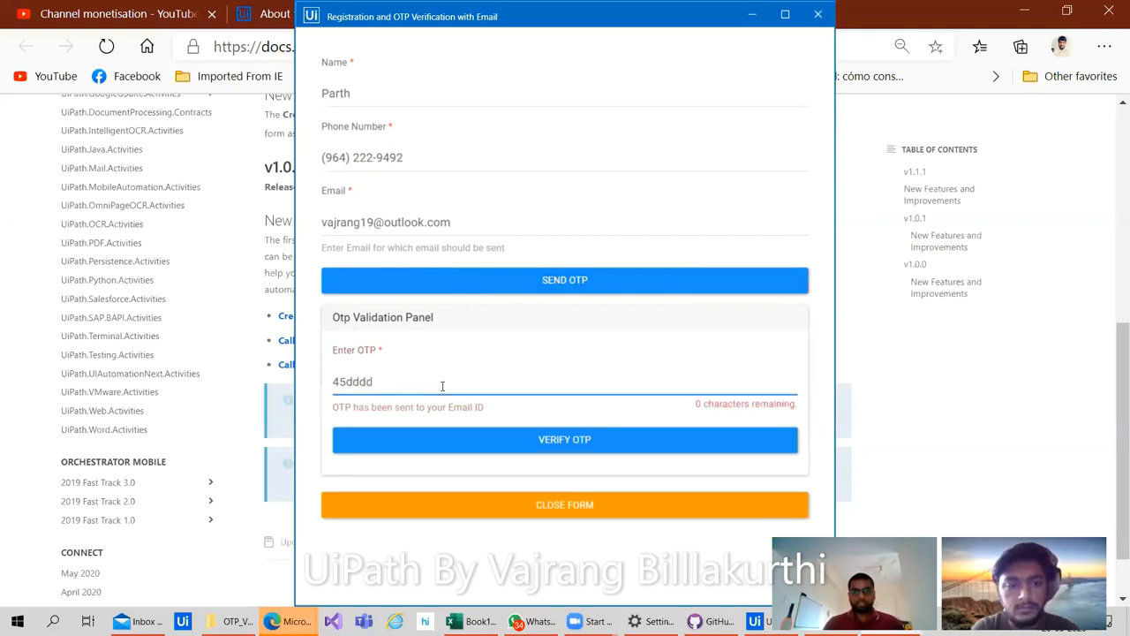
pyautogui.click(564, 440)
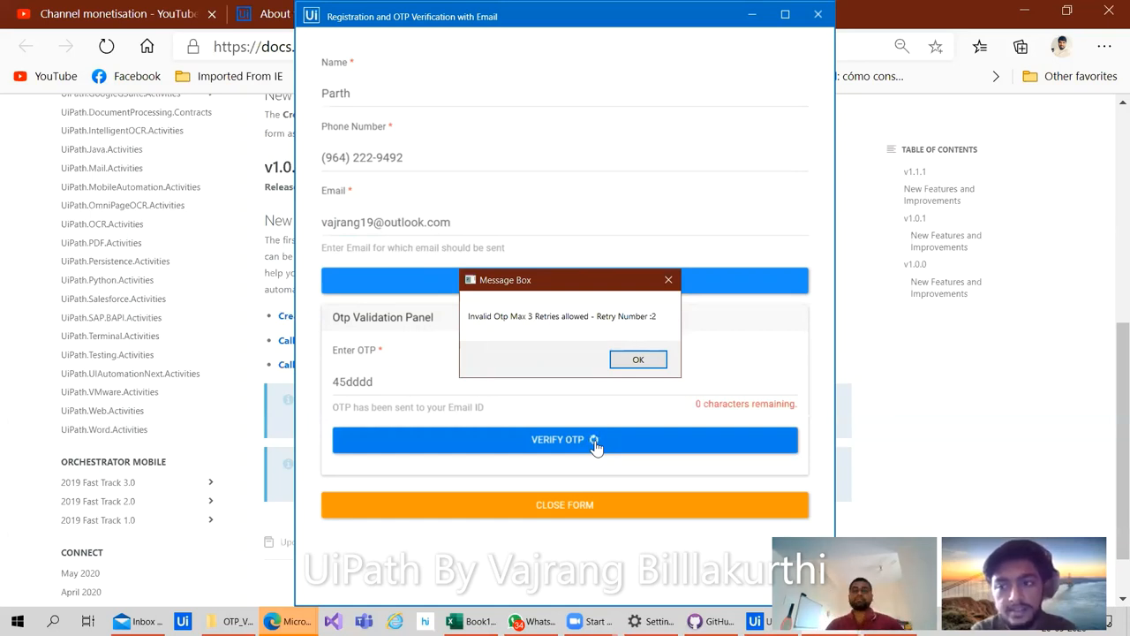
pyautogui.click(638, 359)
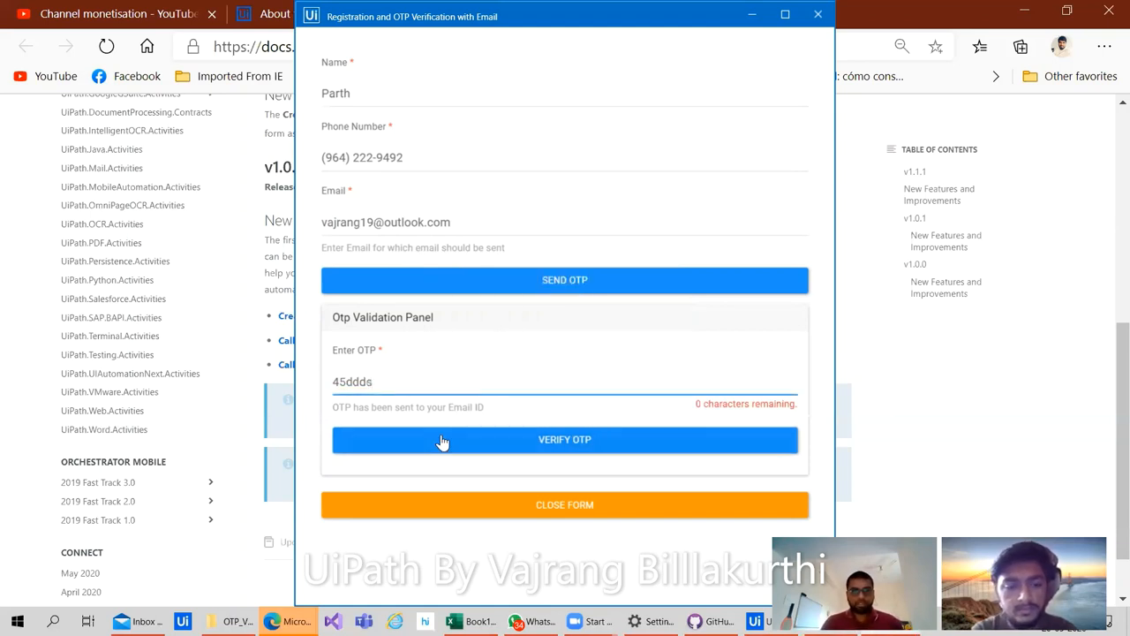
pyautogui.click(565, 440)
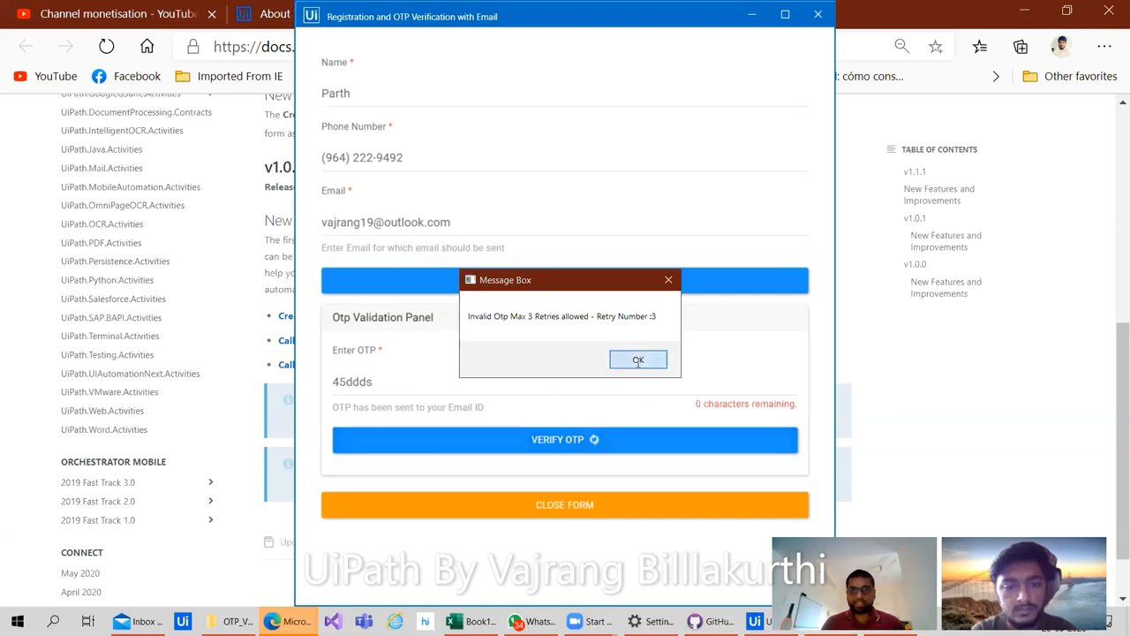
pyautogui.click(638, 359)
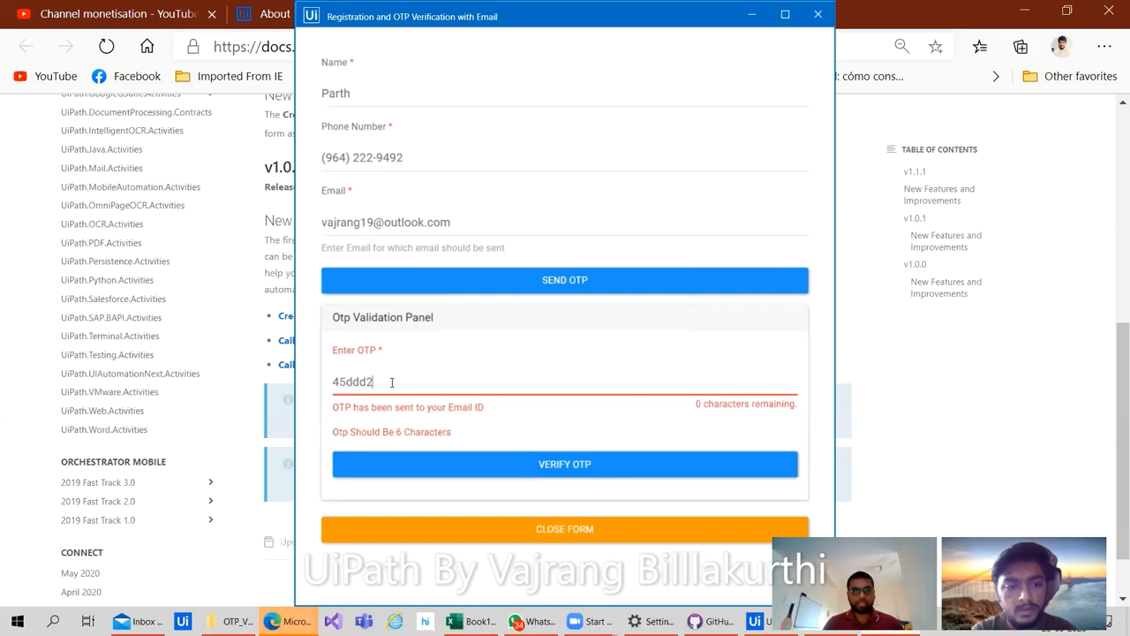
pyautogui.click(564, 465)
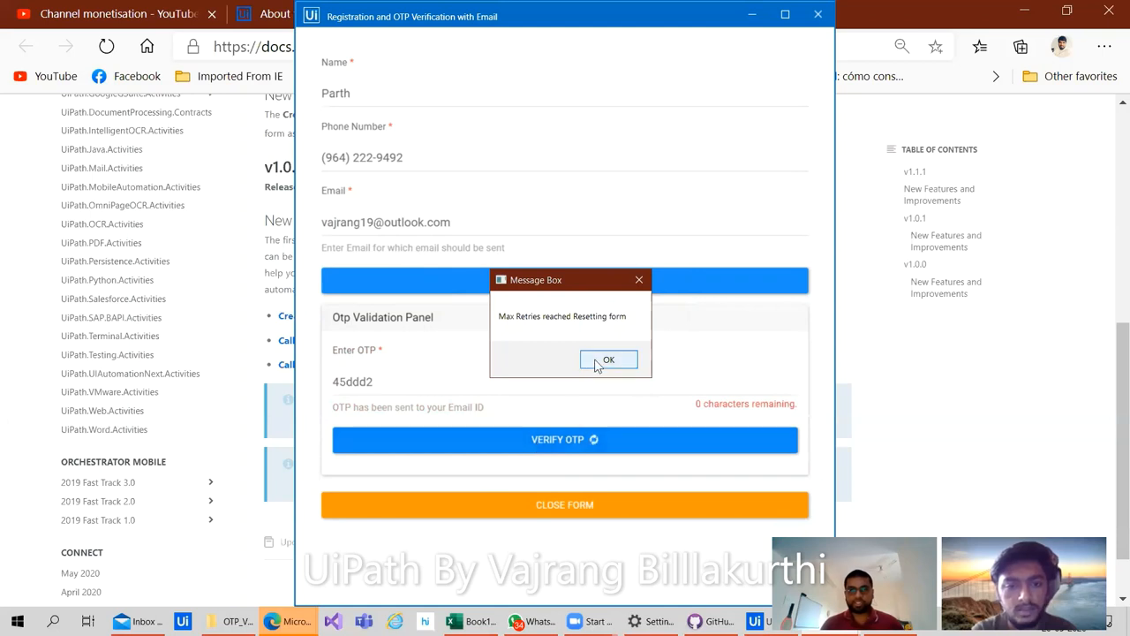
# - Acknowledge the max-retries reset, then close the blank form and confirm the warning
pyautogui.click(608, 359)
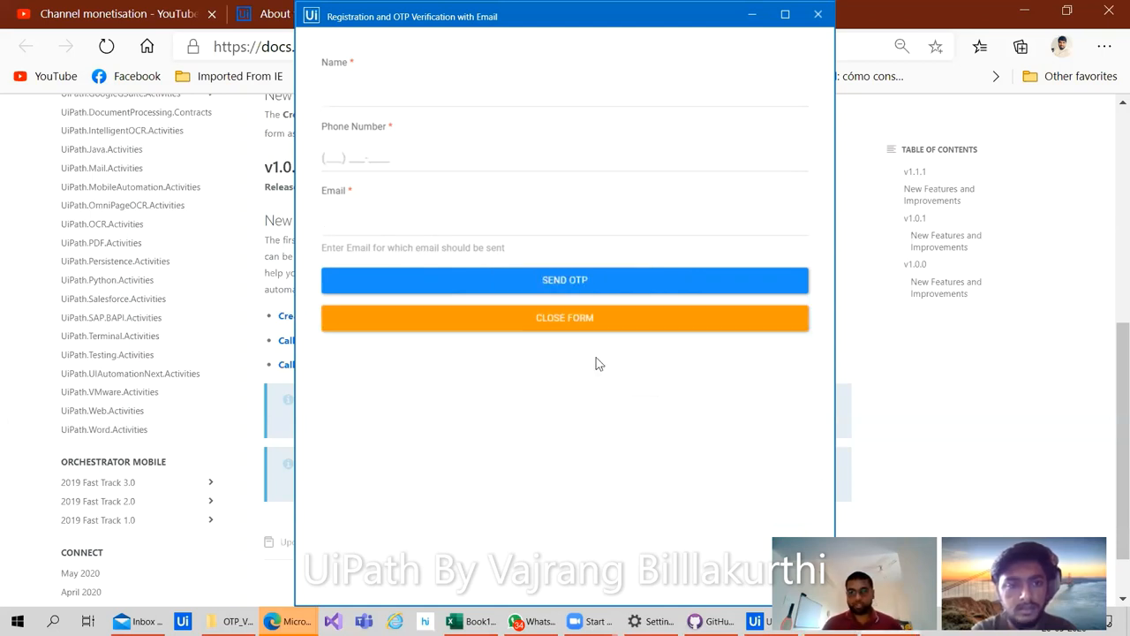
pyautogui.moveTo(627, 324)
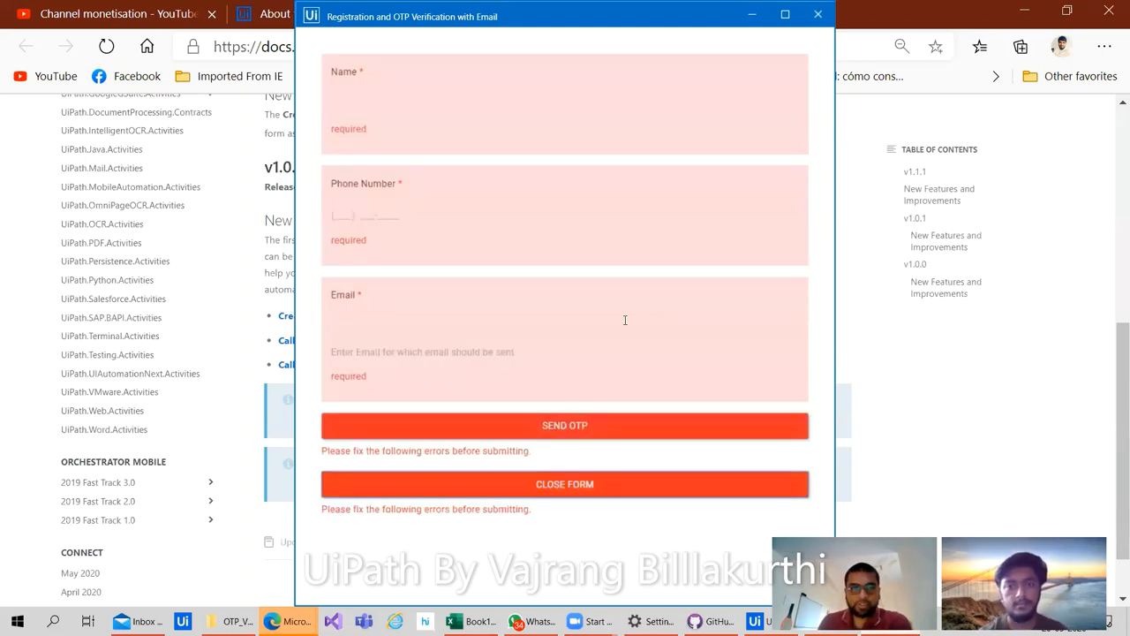
pyautogui.moveTo(423, 167)
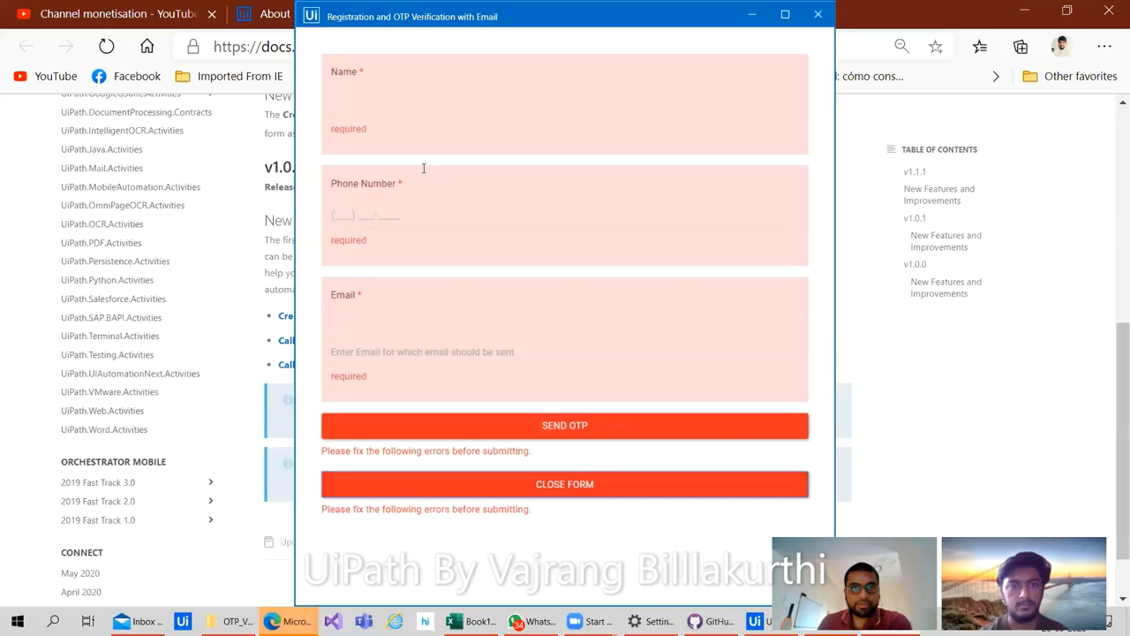
pyautogui.click(564, 484)
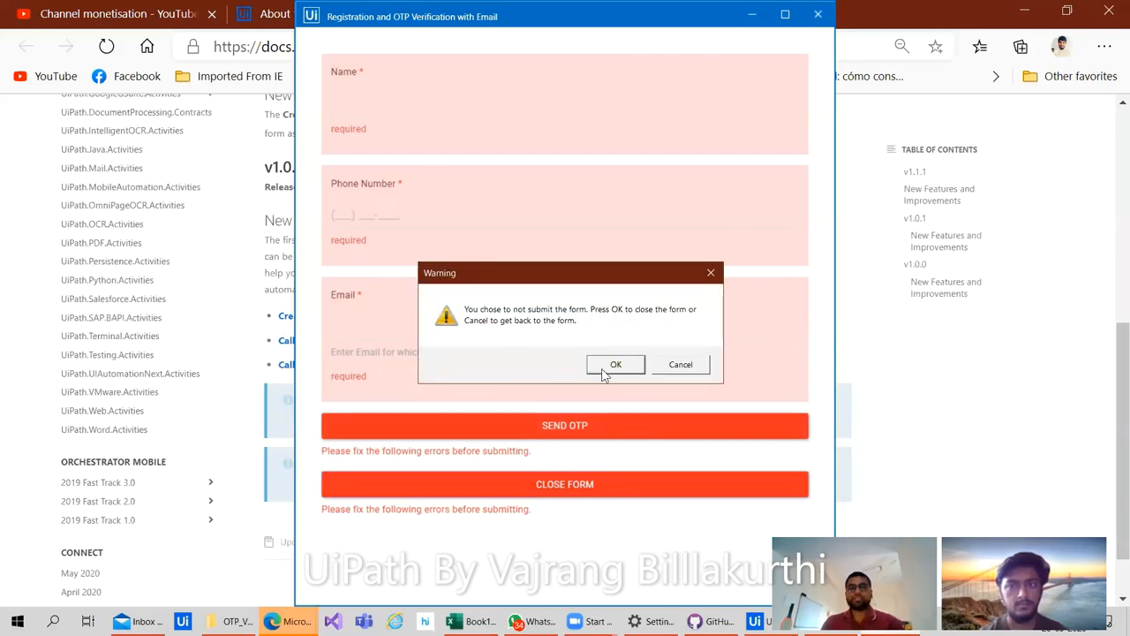
pyautogui.click(615, 364)
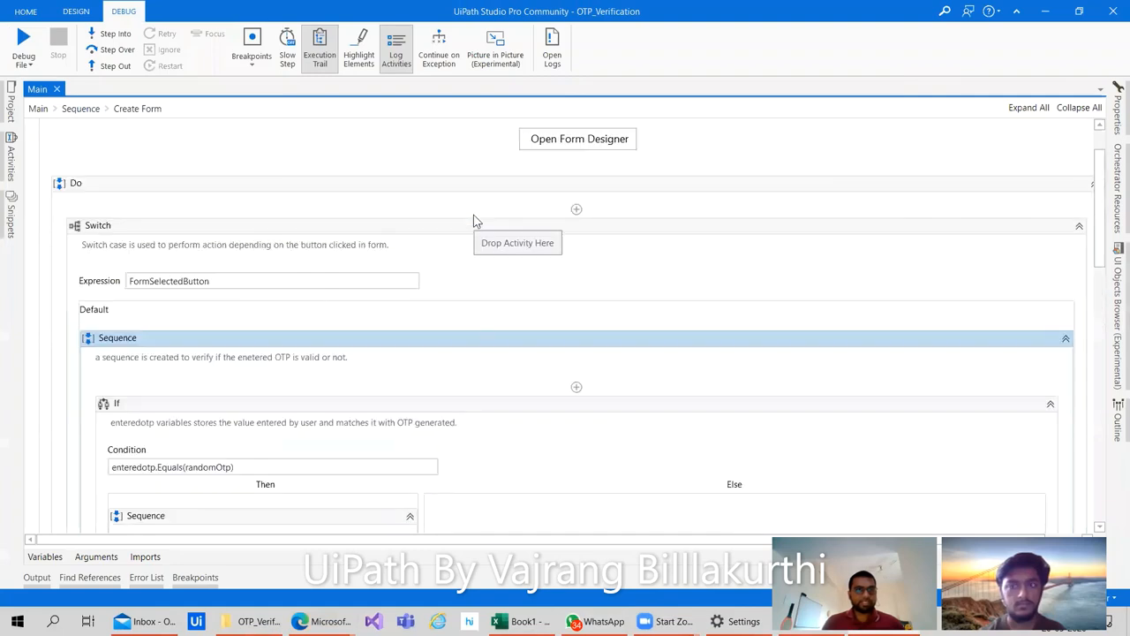
pyautogui.moveTo(115, 173)
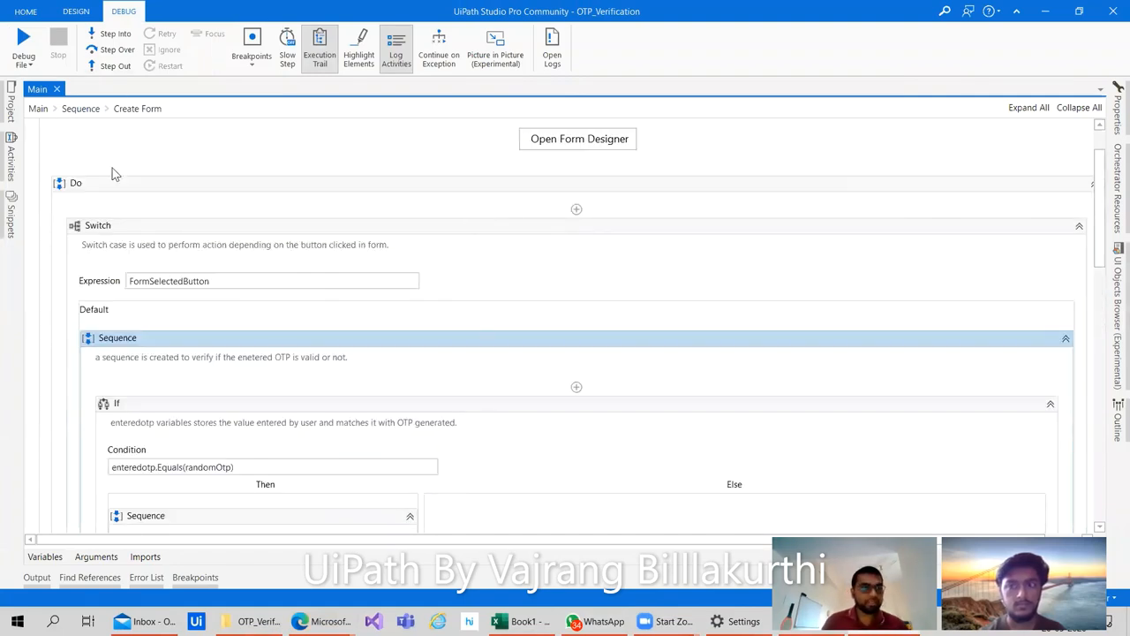
# - Scroll down through the Create Form workflow before starting the debug run
pyautogui.scroll(-3)
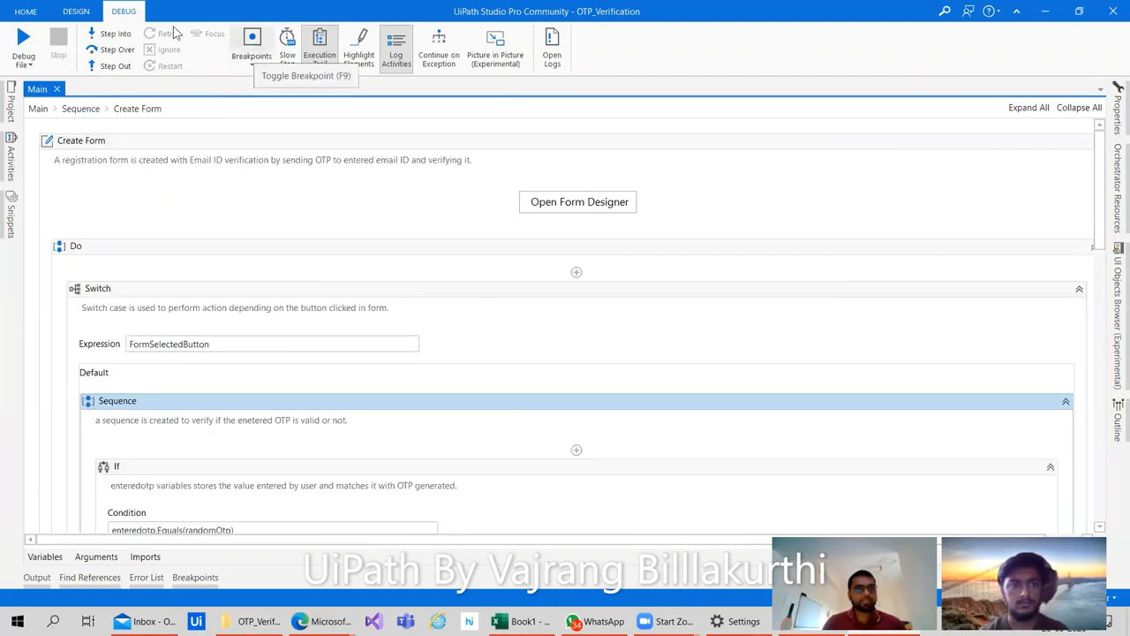
pyautogui.scroll(-3)
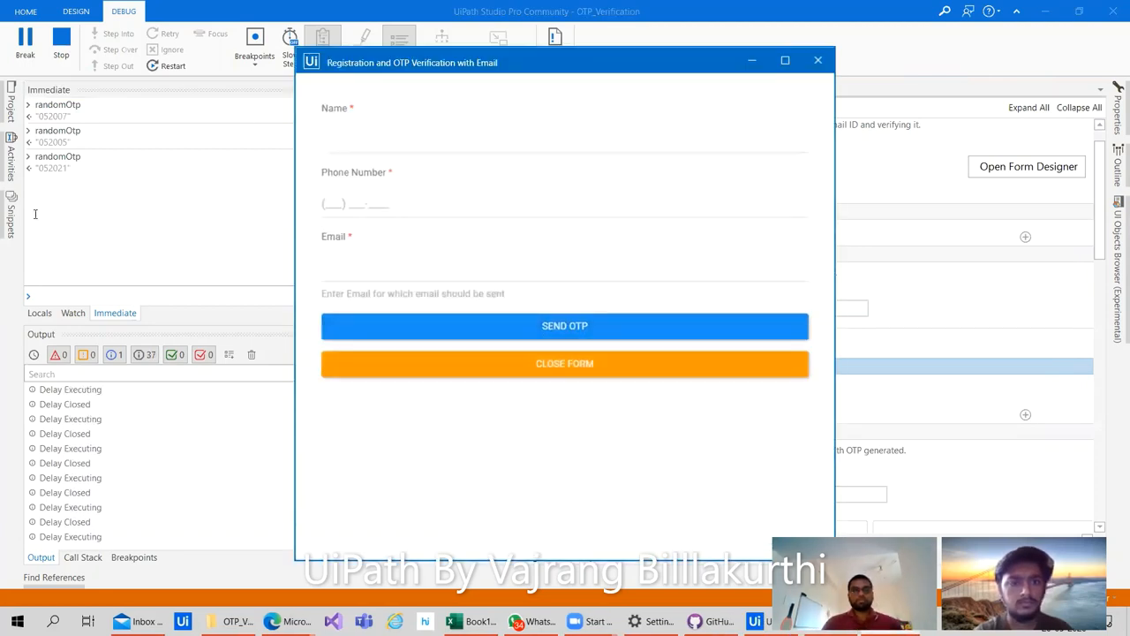
pyautogui.write('vajrang')
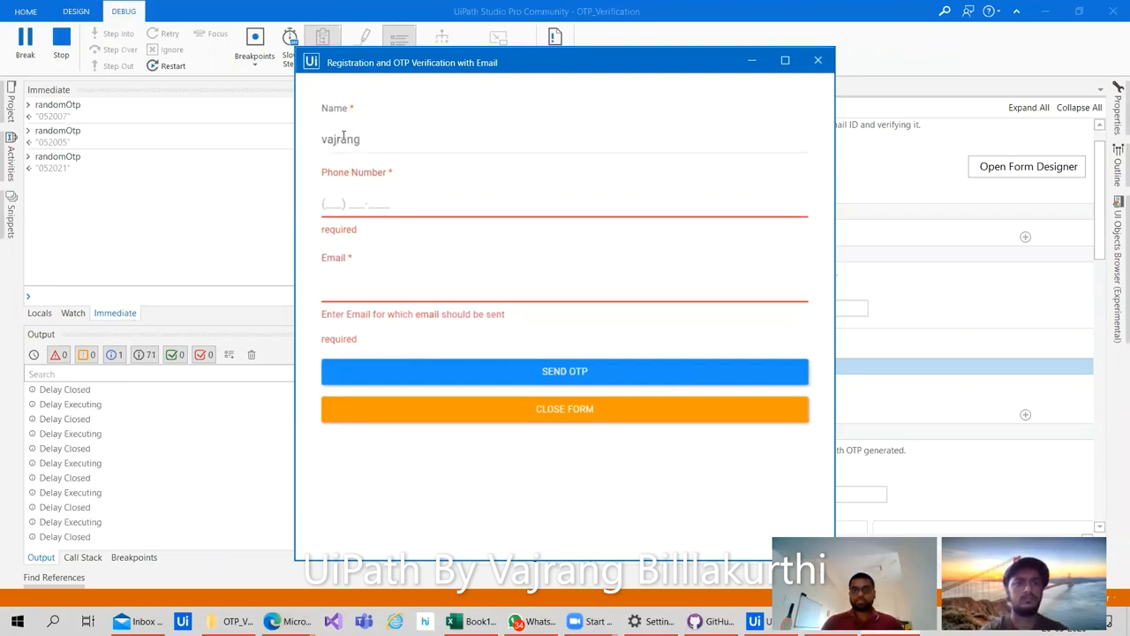
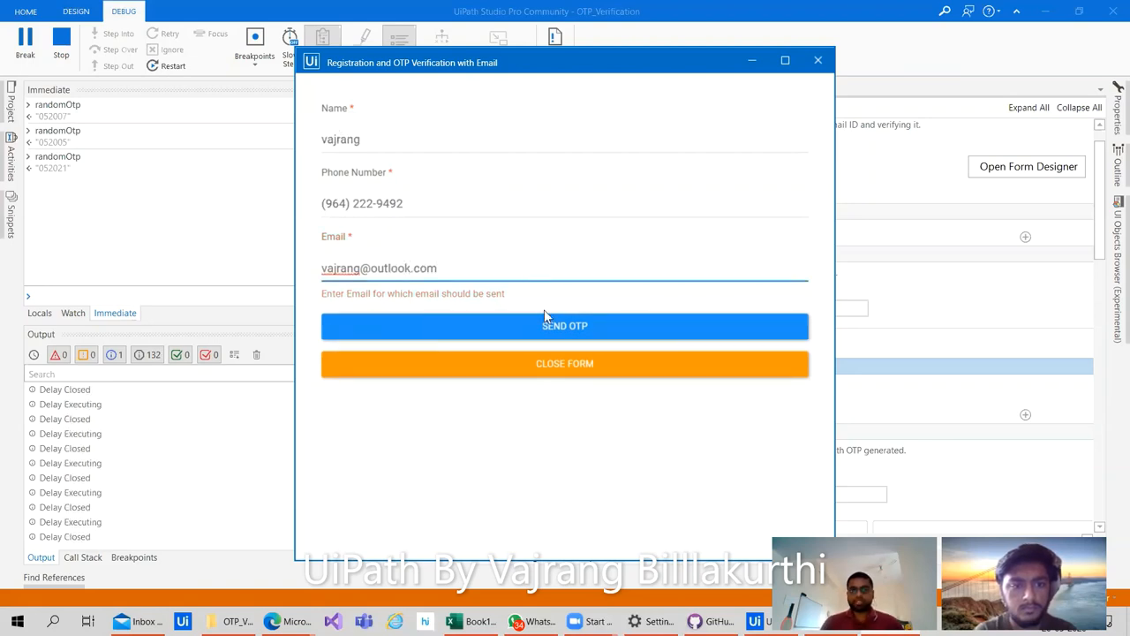
pyautogui.click(564, 326)
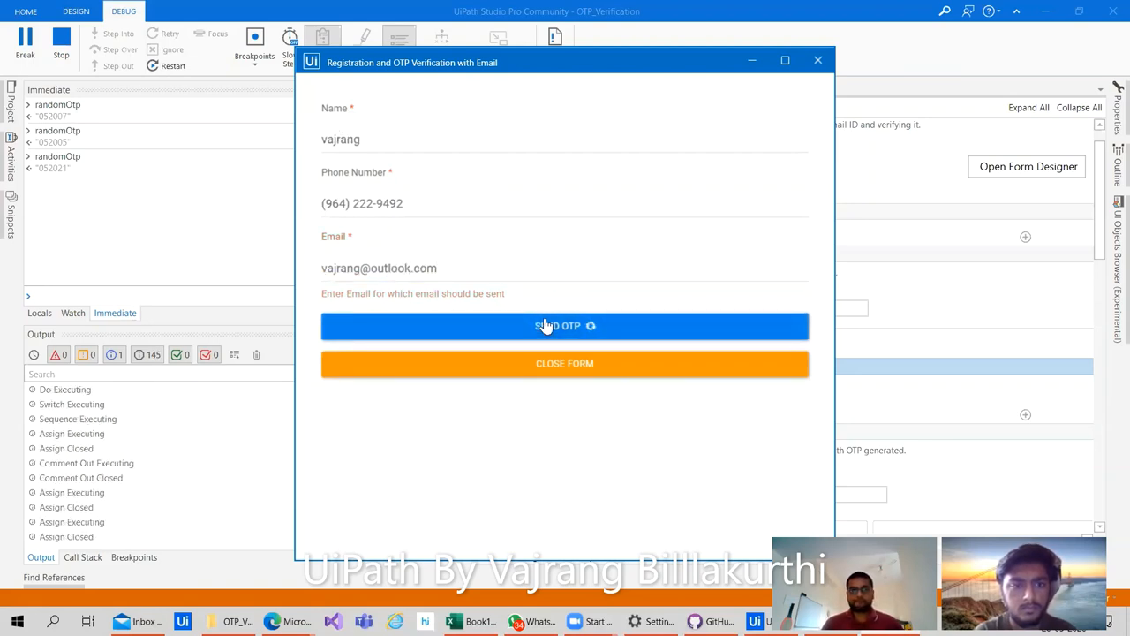
pyautogui.click(558, 326)
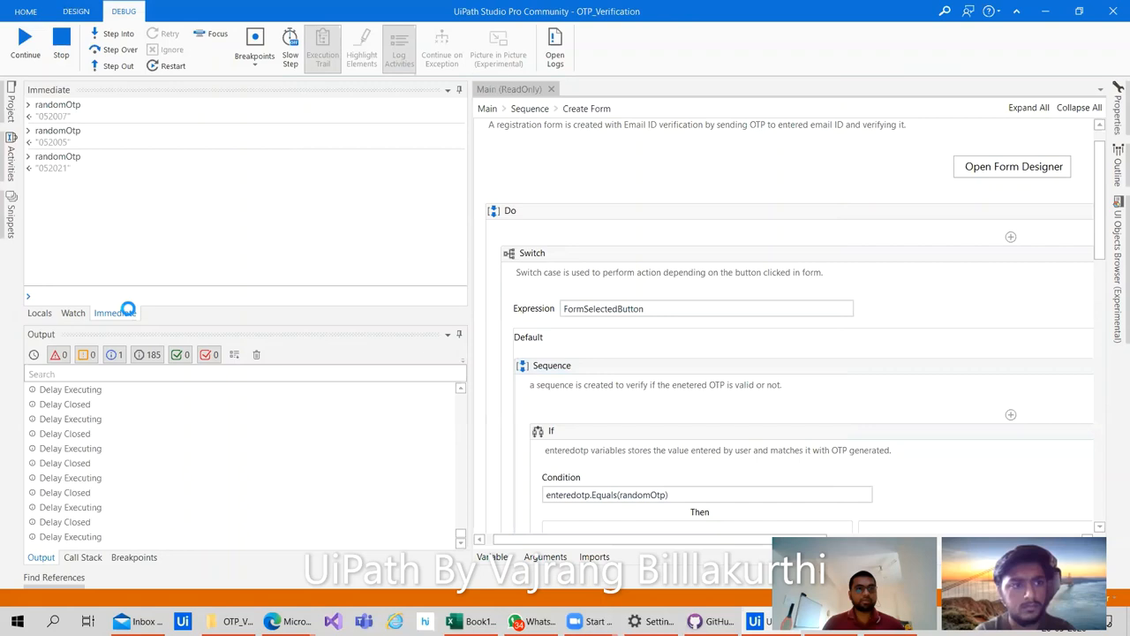
pyautogui.click(124, 295)
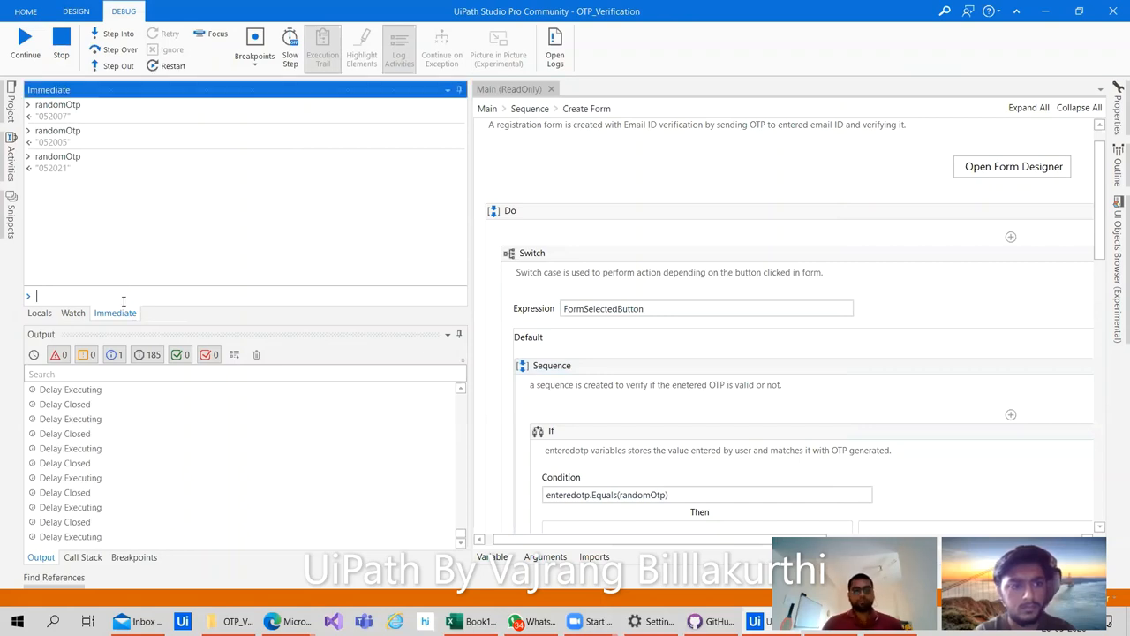
pyautogui.write('randomOtp')
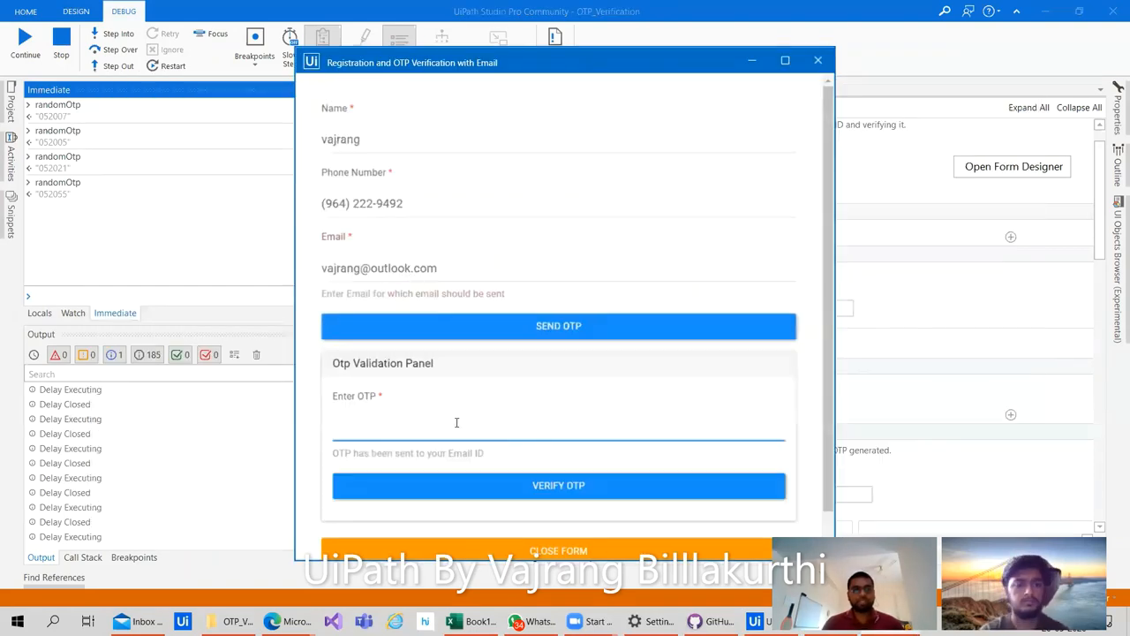
pyautogui.write('052')
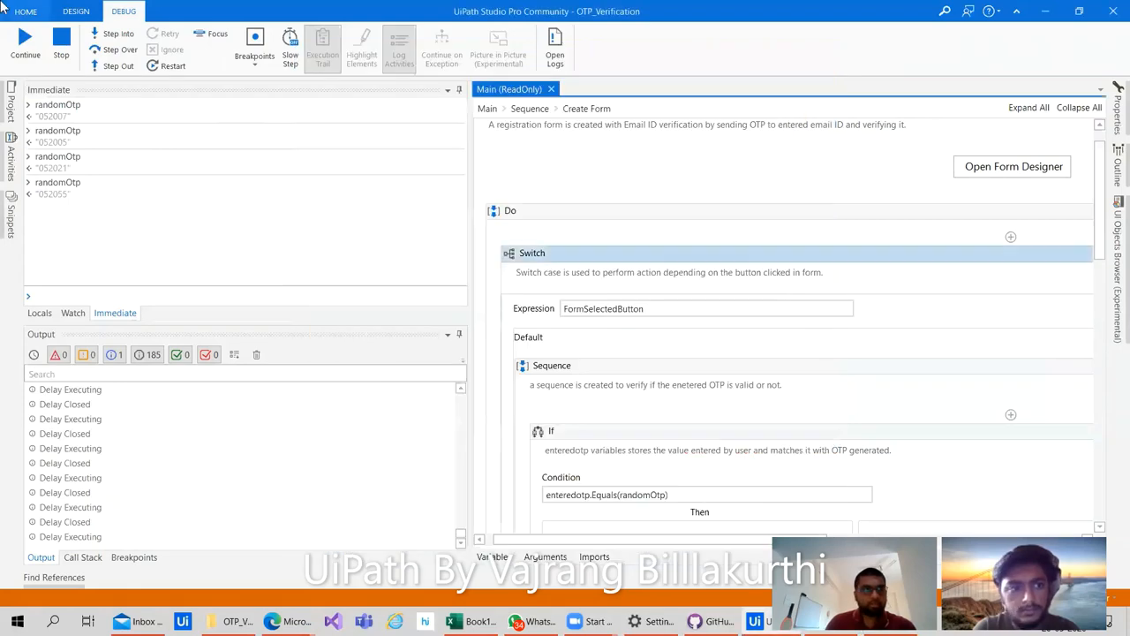
pyautogui.click(24, 41)
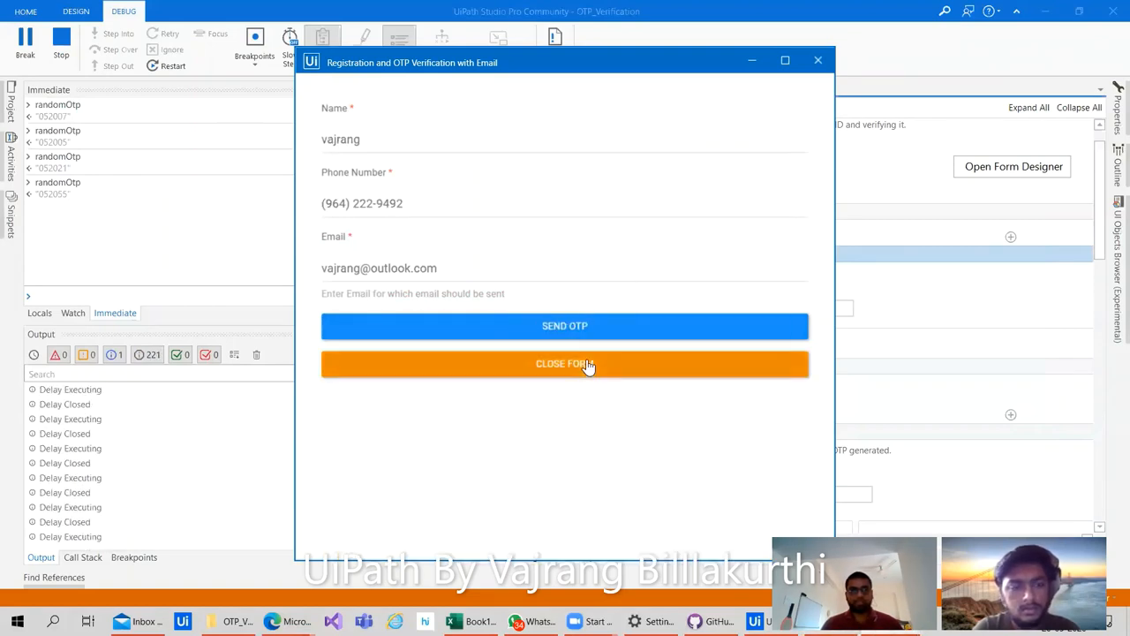
pyautogui.moveTo(657, 326)
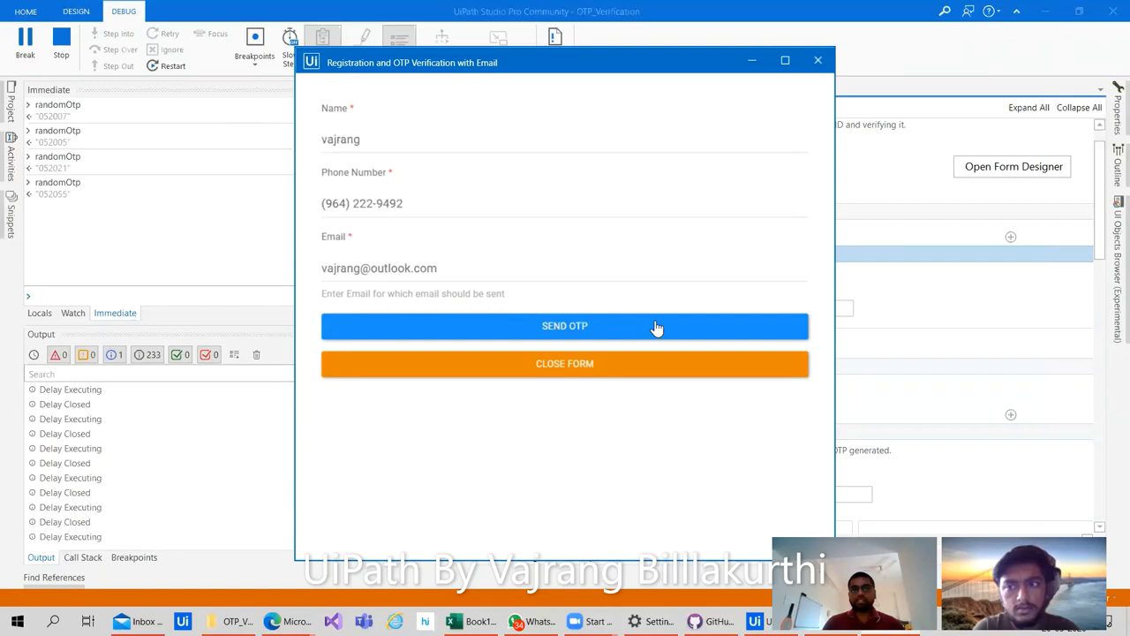
# - Close the registration form and confirm the no-submit warning with OK
pyautogui.click(564, 364)
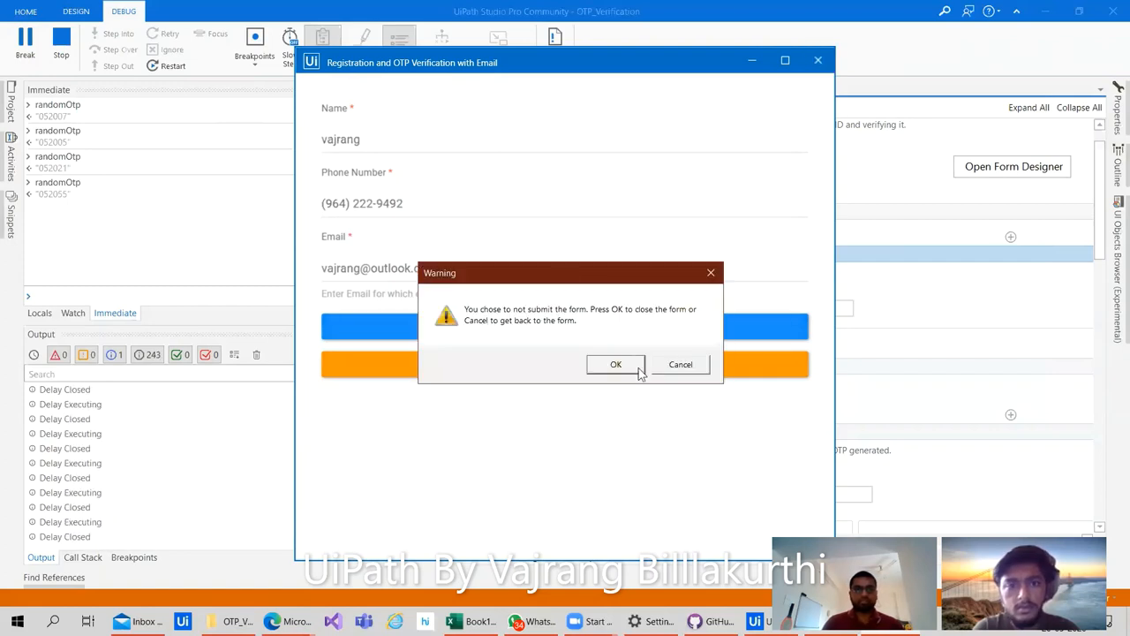
pyautogui.click(616, 364)
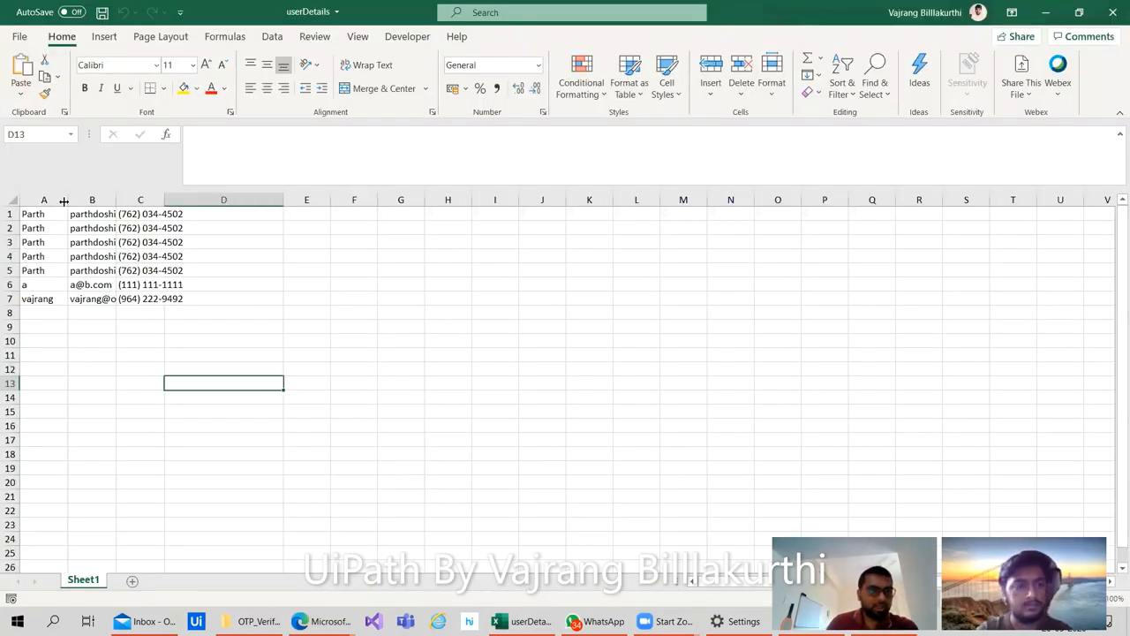
# - Drag the userDetails column border wider to reveal full email addresses
pyautogui.moveTo(115, 199); pyautogui.dragTo(101, 199)
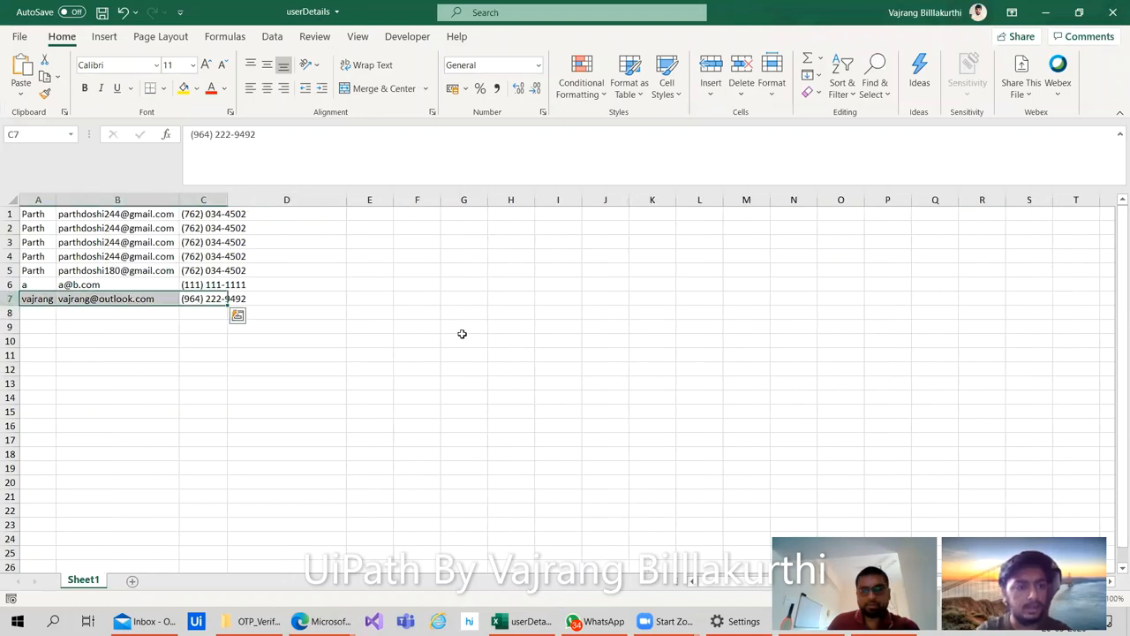
pyautogui.click(840, 283)
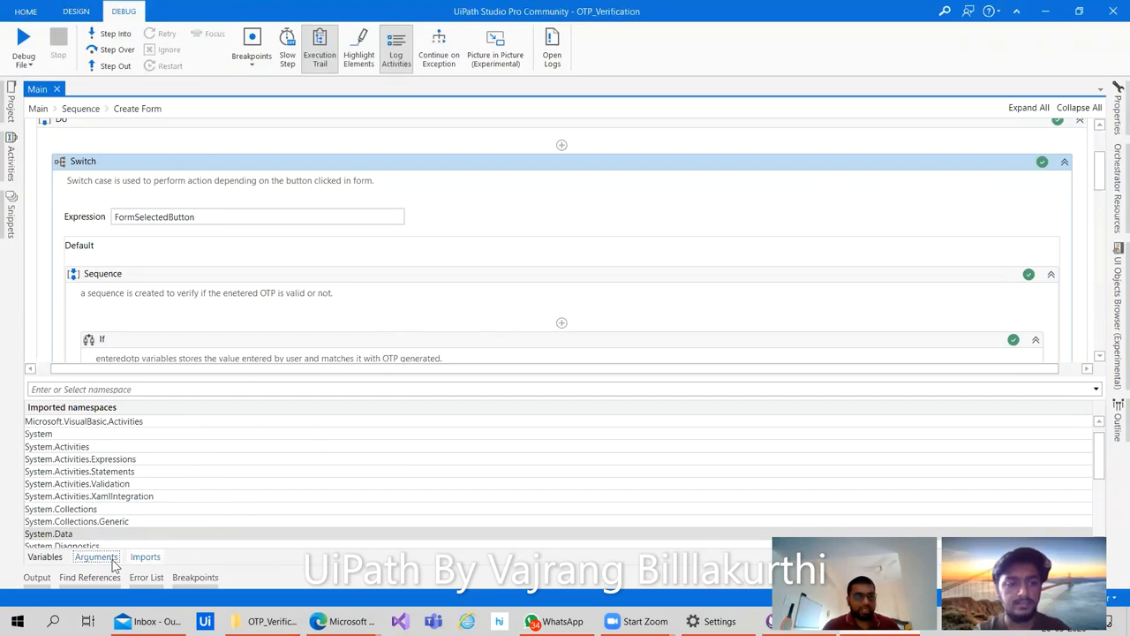
# - Show the workflow's arguments panel, listing out_OtpVerified, out_name, out_email and sender credential inputs
pyautogui.click(95, 556)
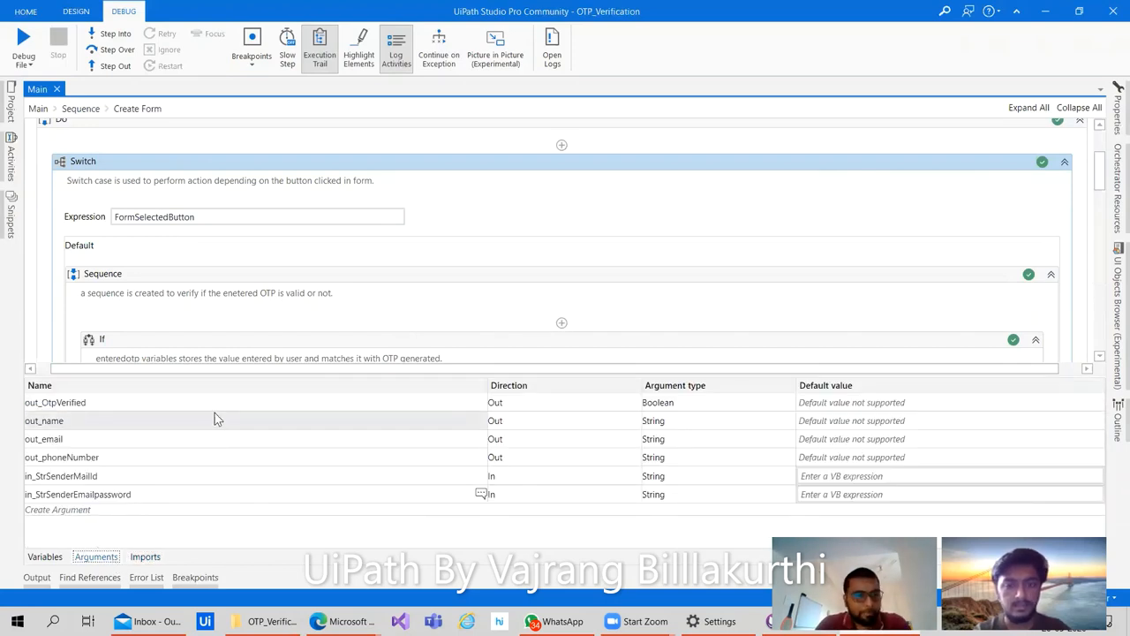